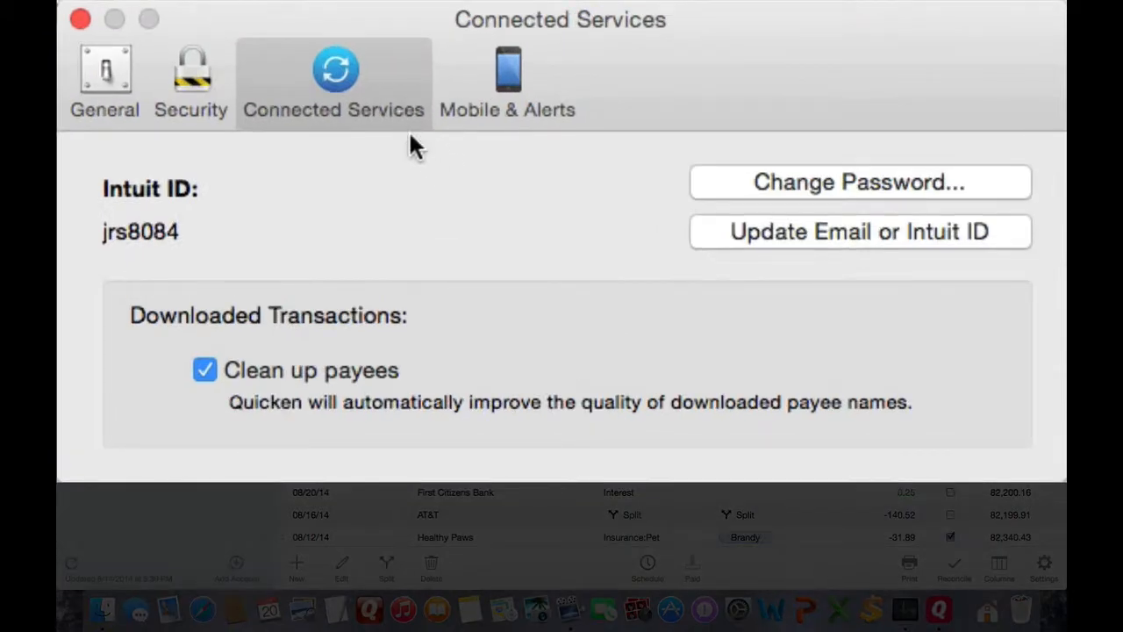
mouse_move(465, 184)
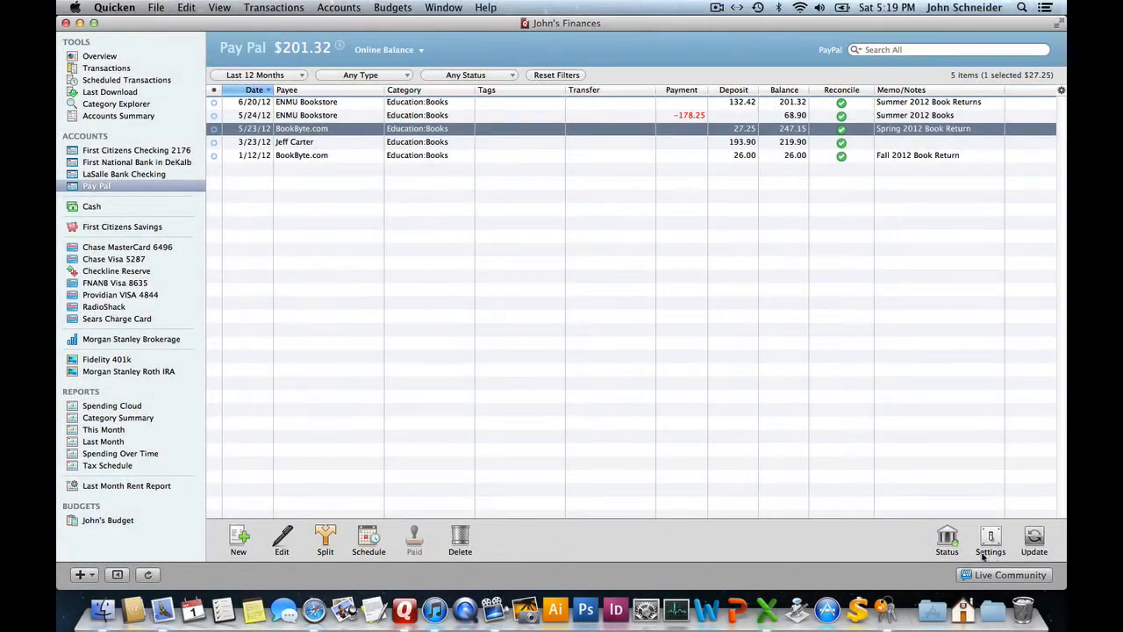
mouse_move(947, 537)
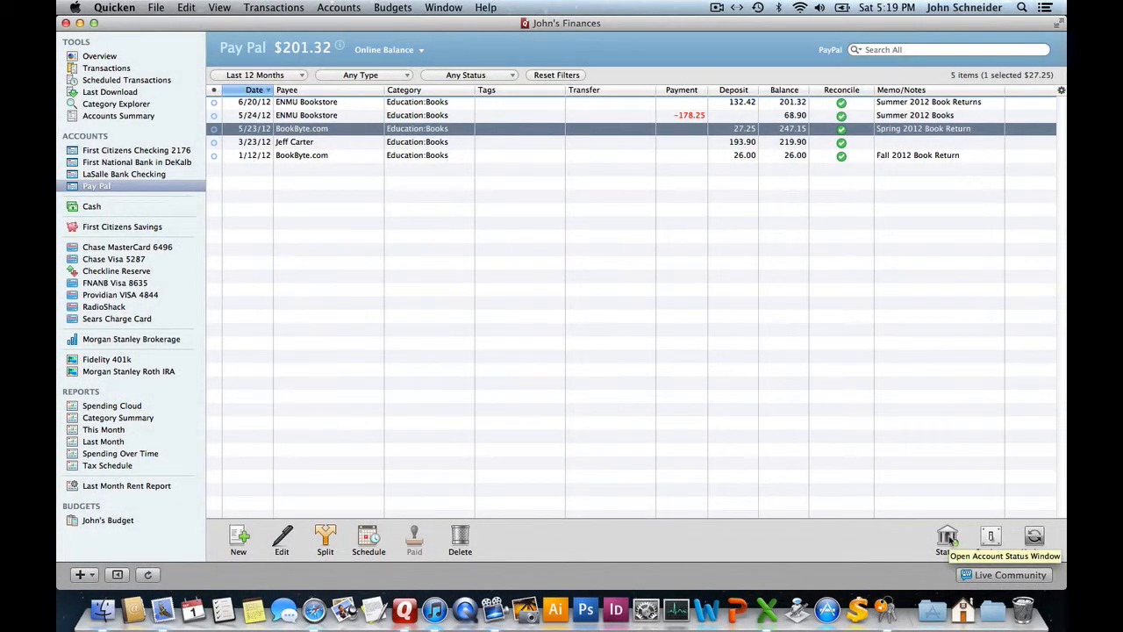
Open the Account Status window from the Status toolbar button.
left_click(947, 540)
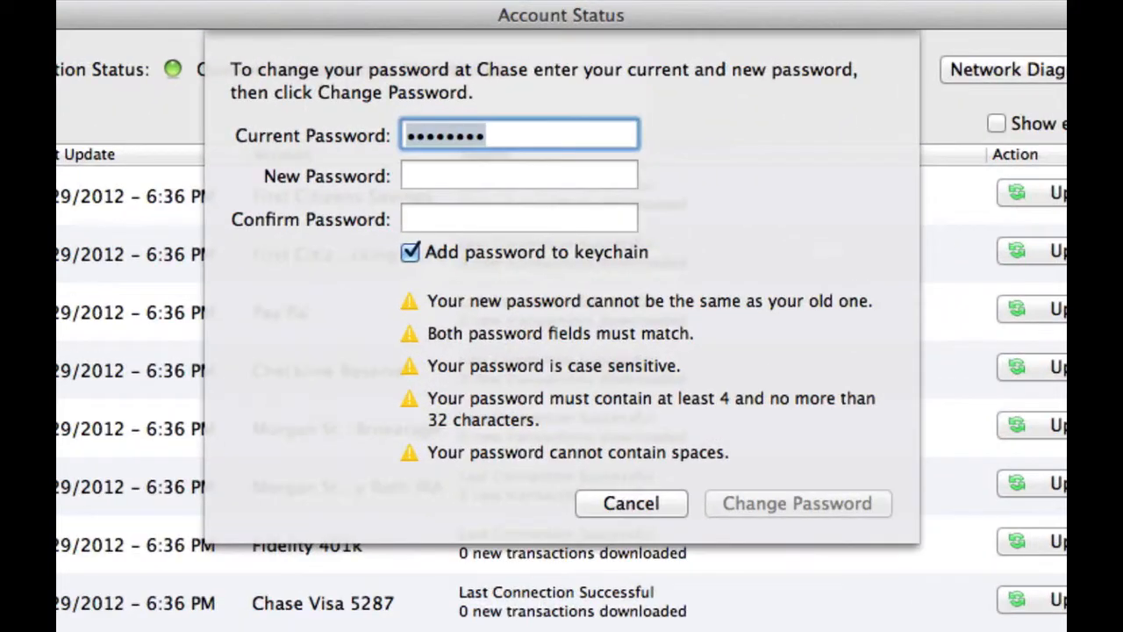
mouse_move(927, 400)
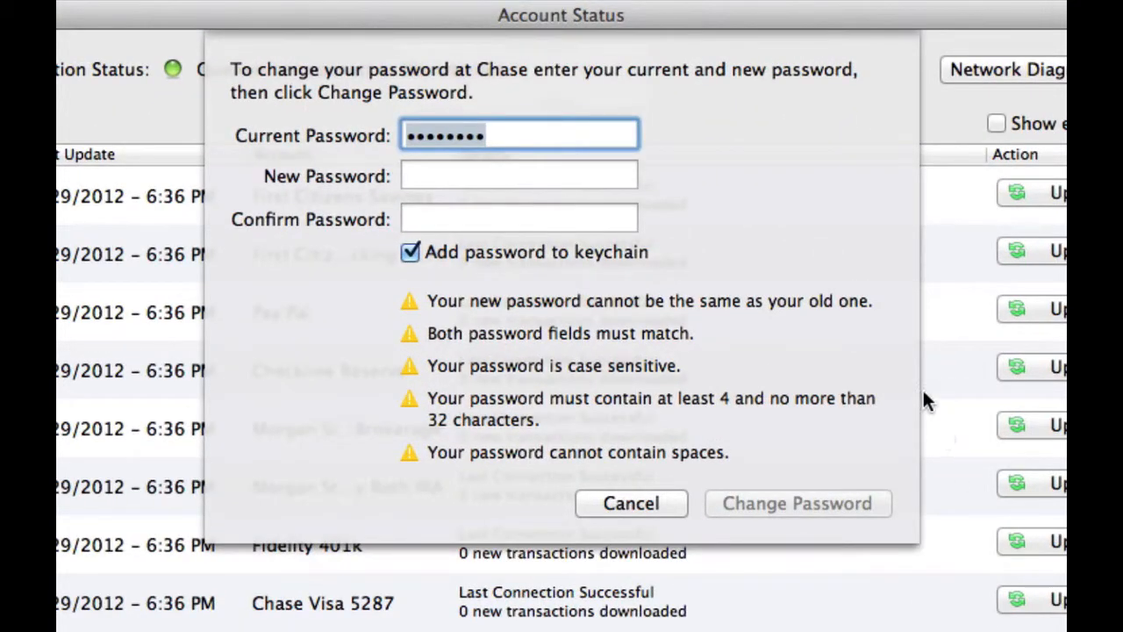
mouse_move(744, 171)
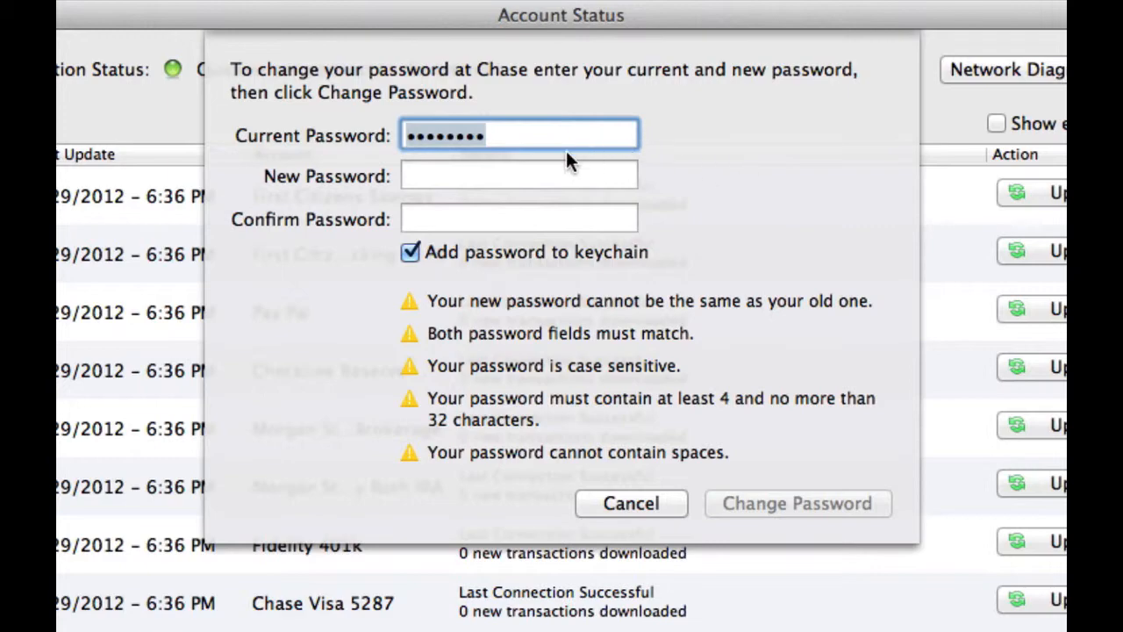
mouse_move(551, 156)
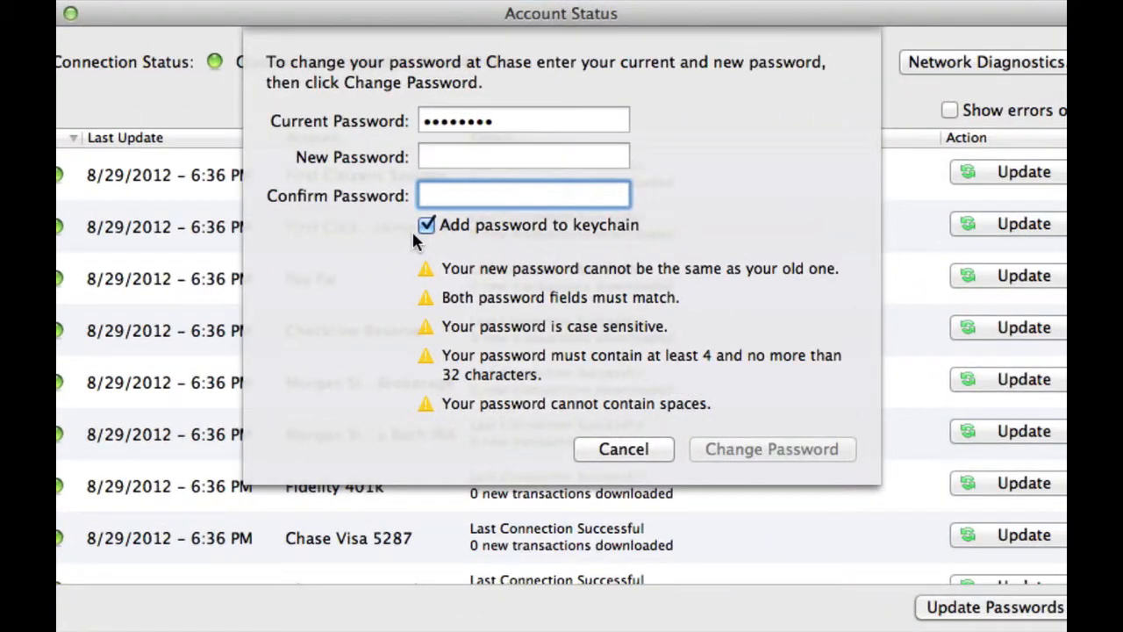
left_click(425, 224)
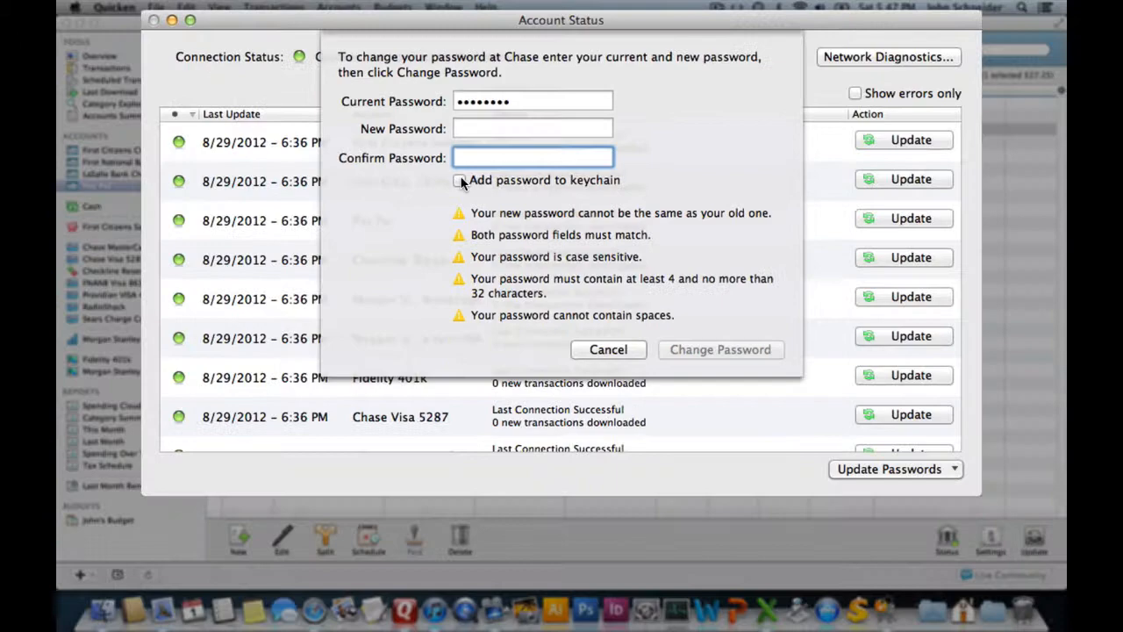
left_click(456, 180)
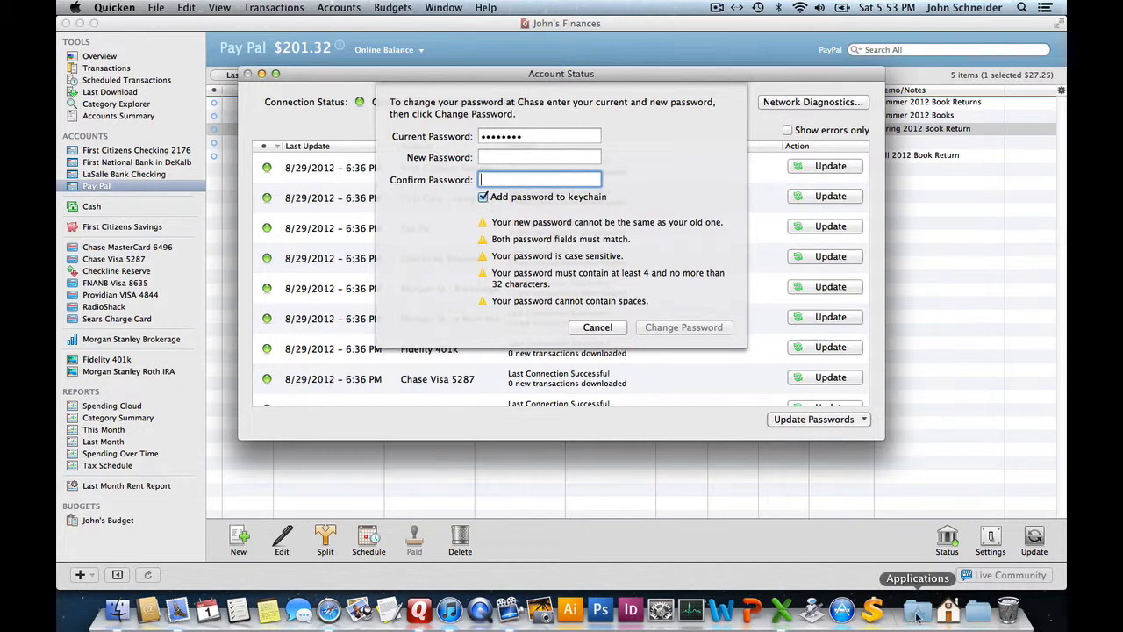
left_click(918, 608)
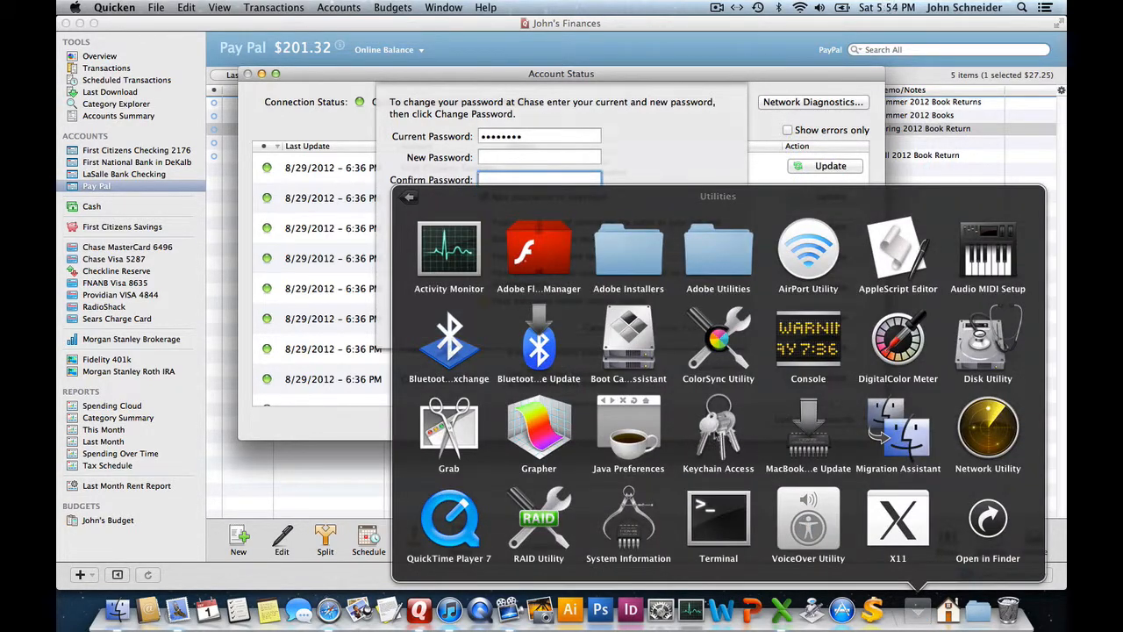
Launch Keychain Access and bring up actions for the Chase Quicken Essentials password entry.
double_click(718, 428)
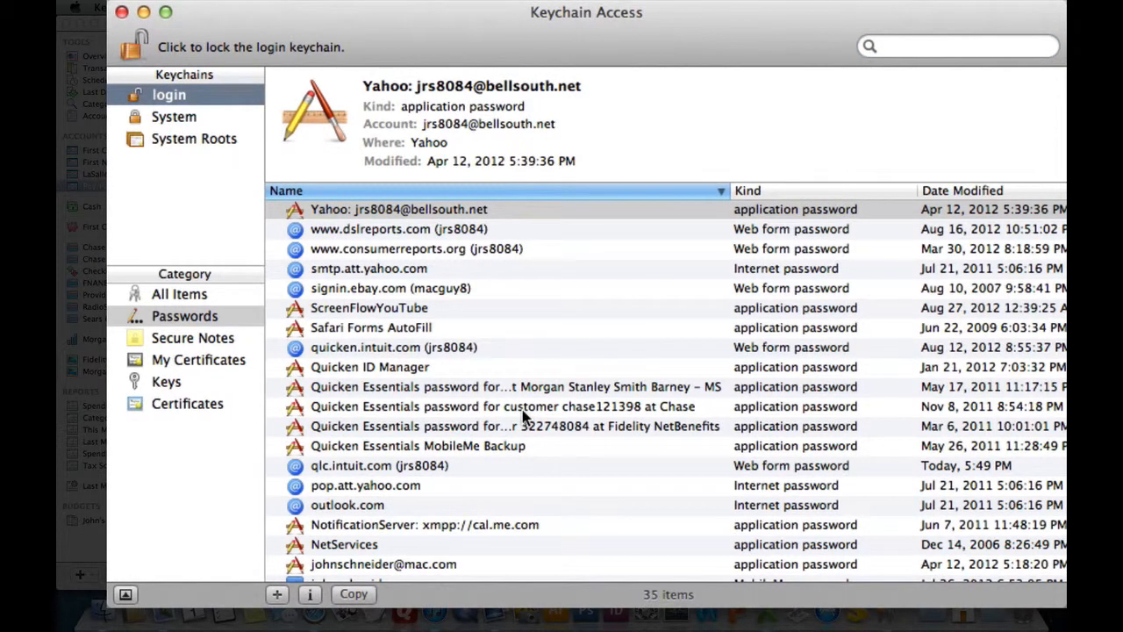
mouse_move(522, 413)
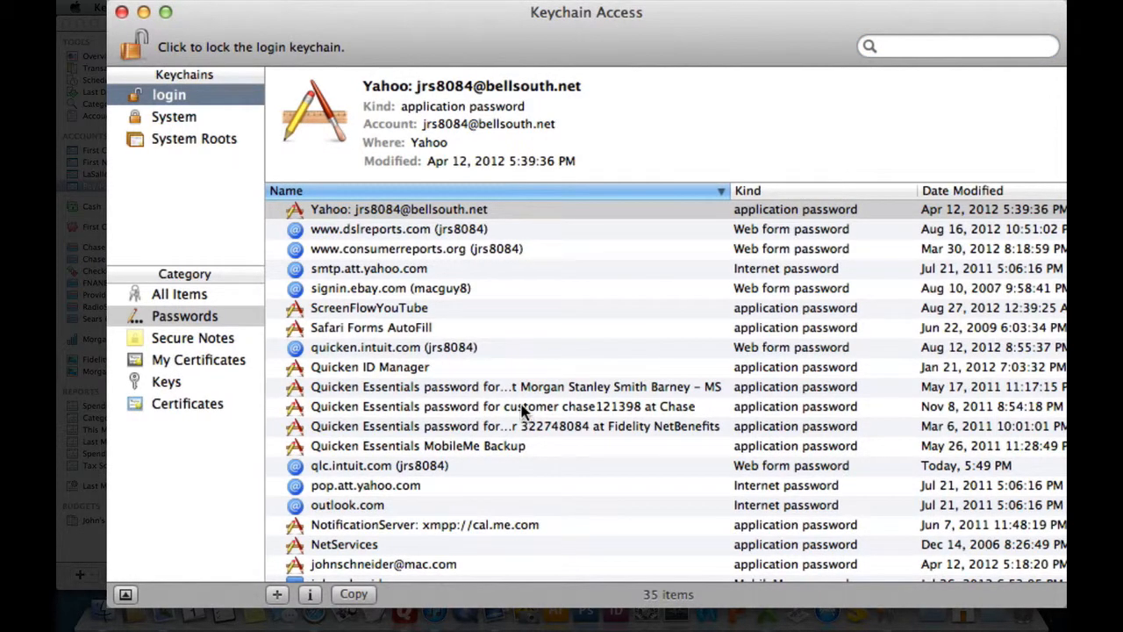
left_click(502, 406)
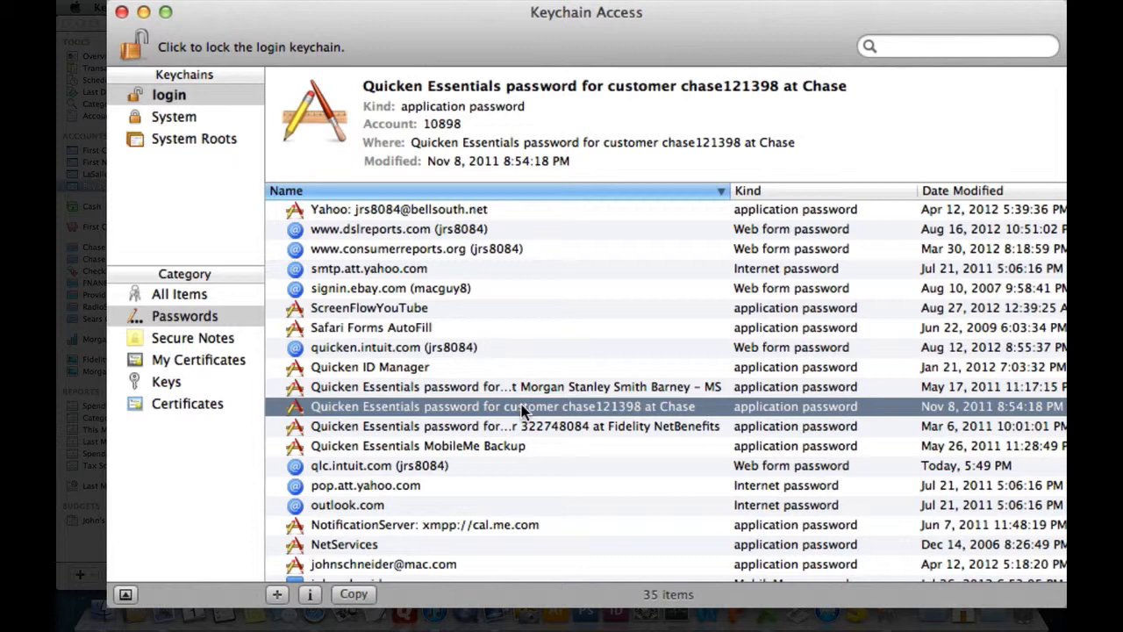
right_click(502, 407)
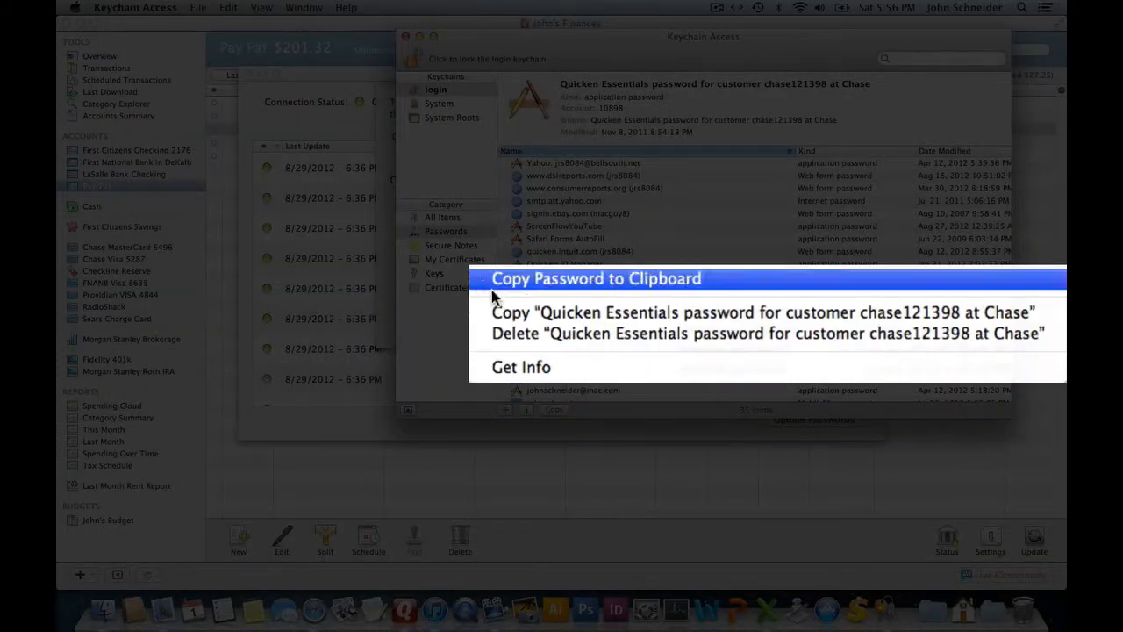
mouse_move(514, 343)
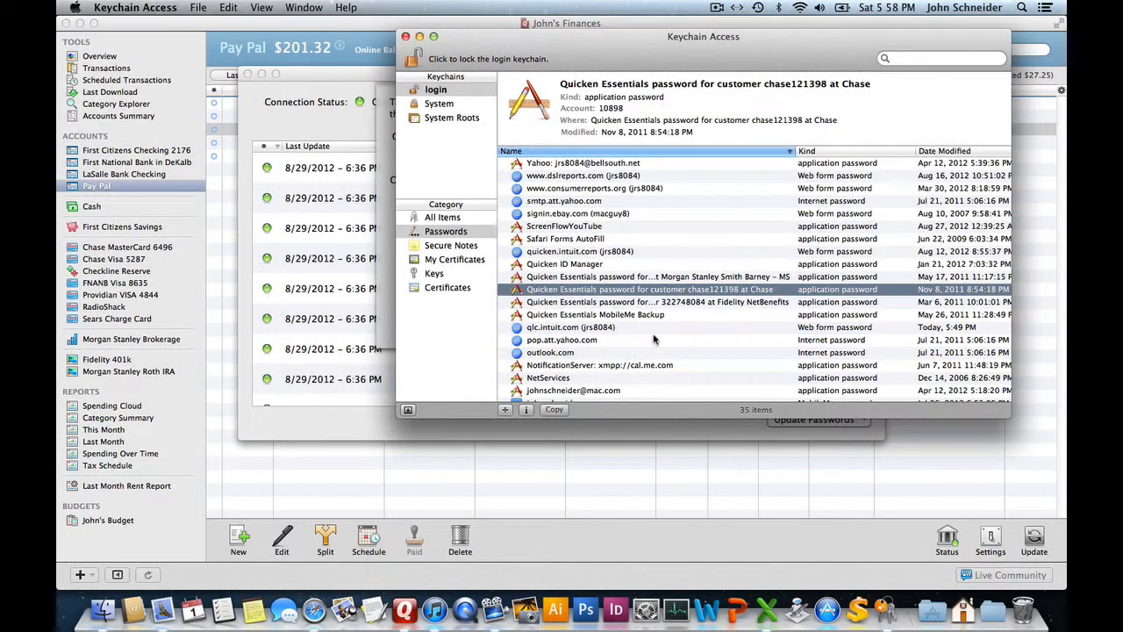
Open the Chase entry's Attributes window and check Show password.
double_click(648, 289)
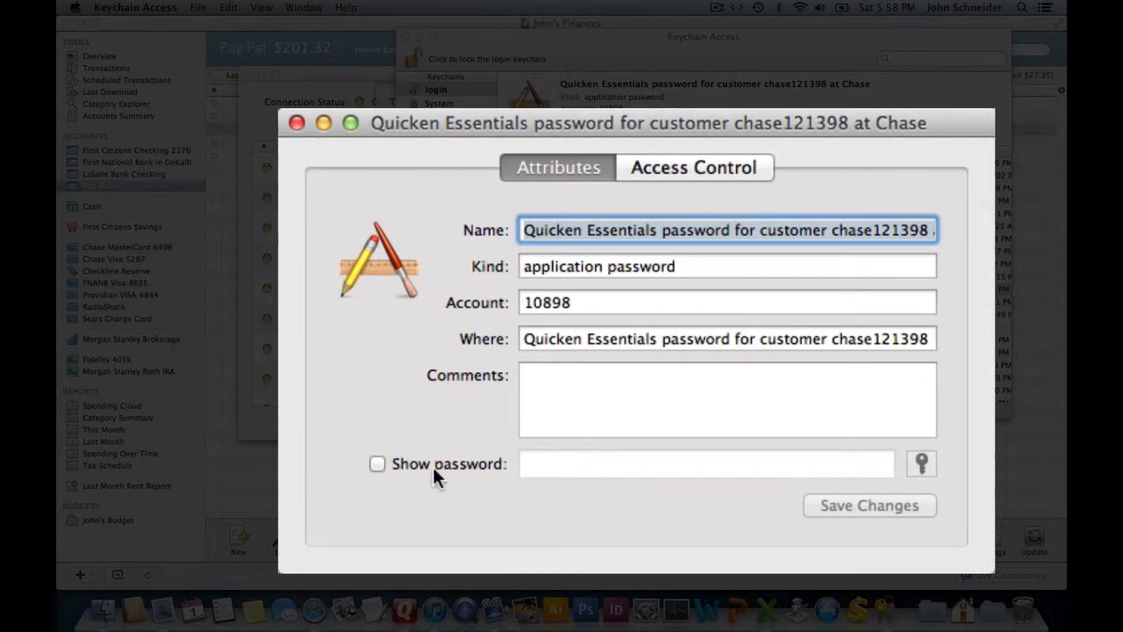
mouse_move(378, 465)
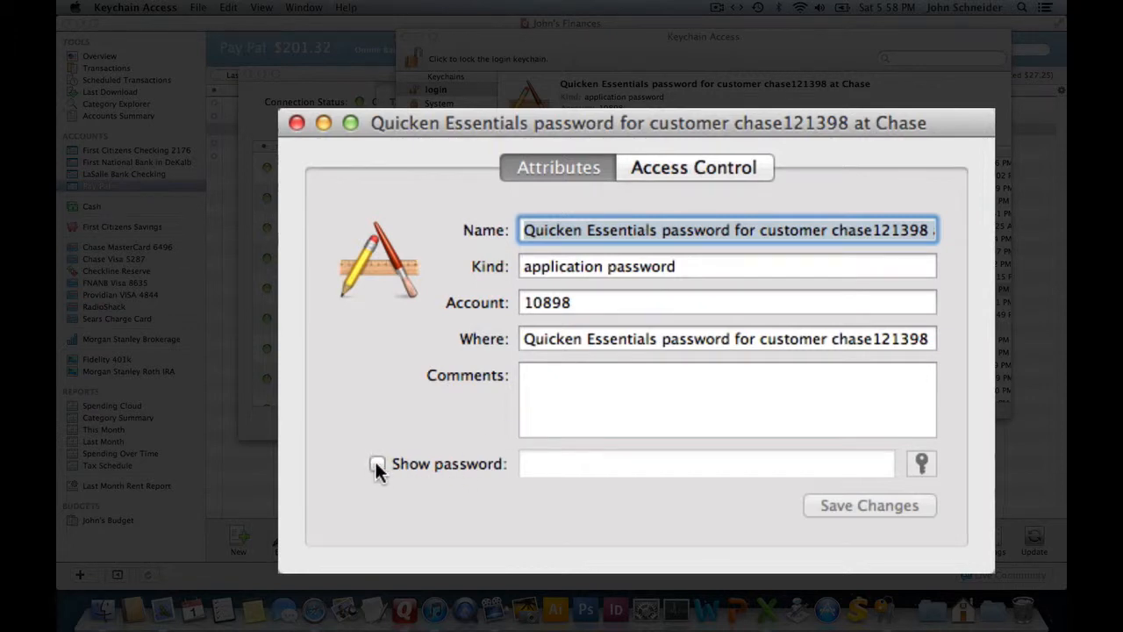
left_click(378, 463)
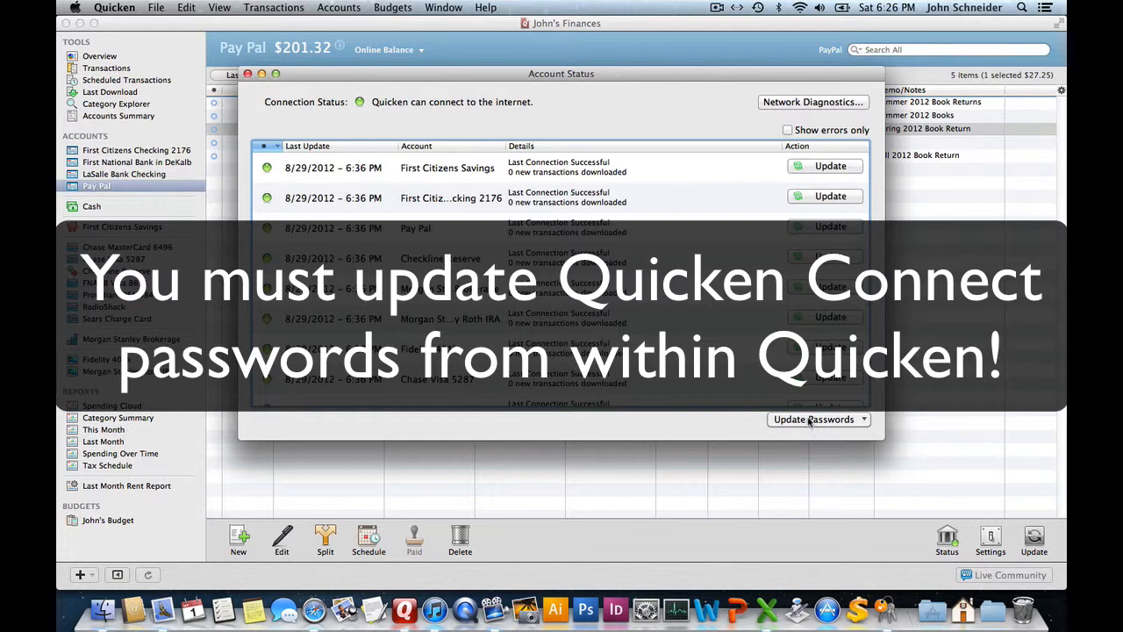
Choose PayPal from the Update Passwords pop-up in Account Status.
left_click(813, 418)
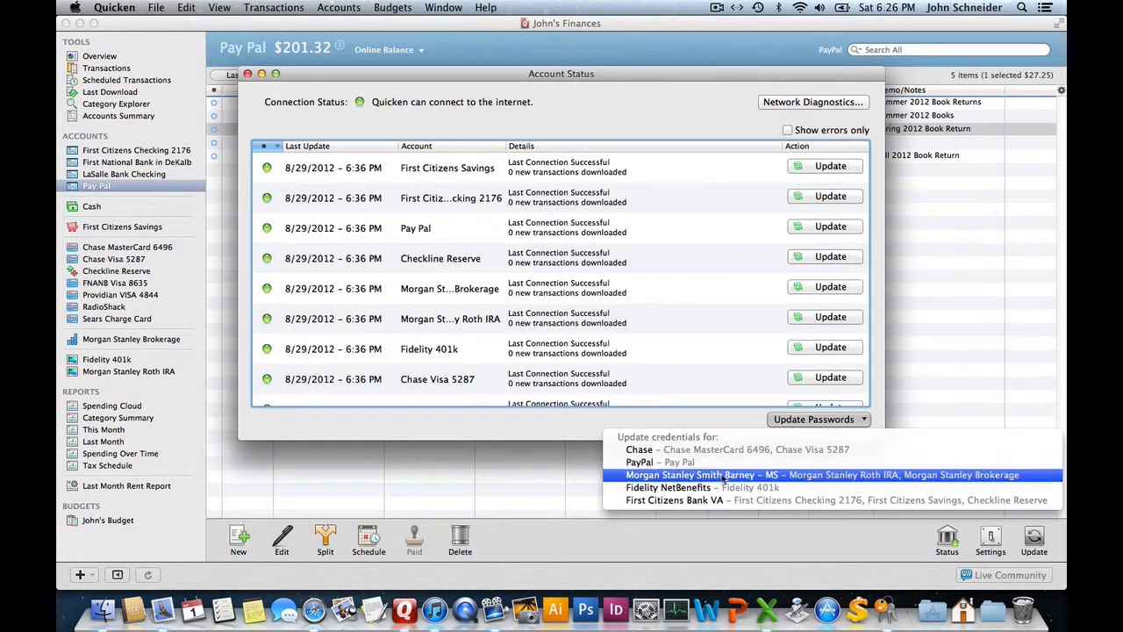
left_click(663, 462)
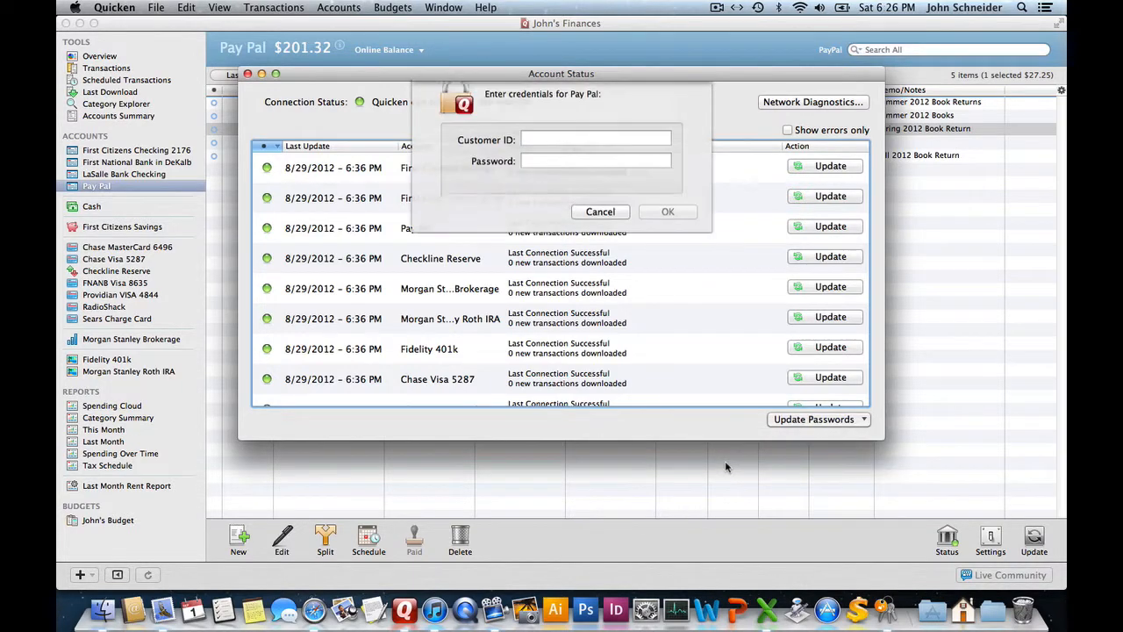